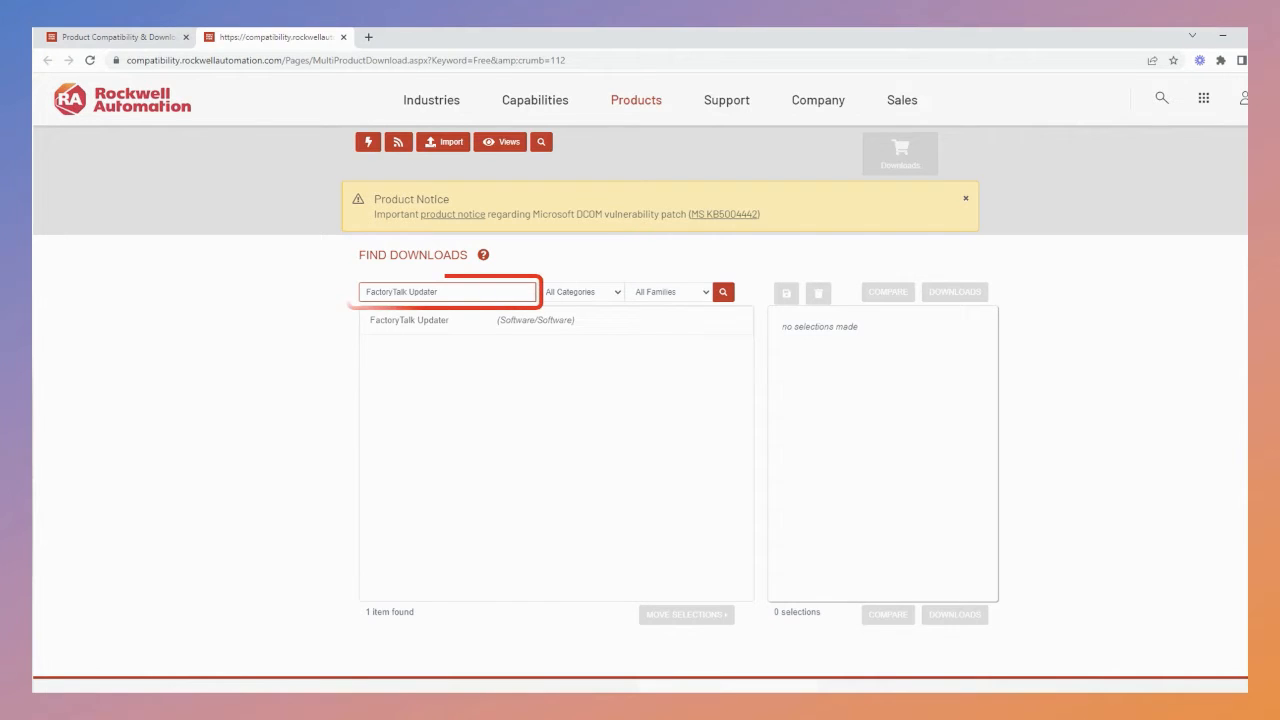
Pick FactoryTalk Updater version 3.00.11 from the search result's version list and add it to selections.
click(410, 323)
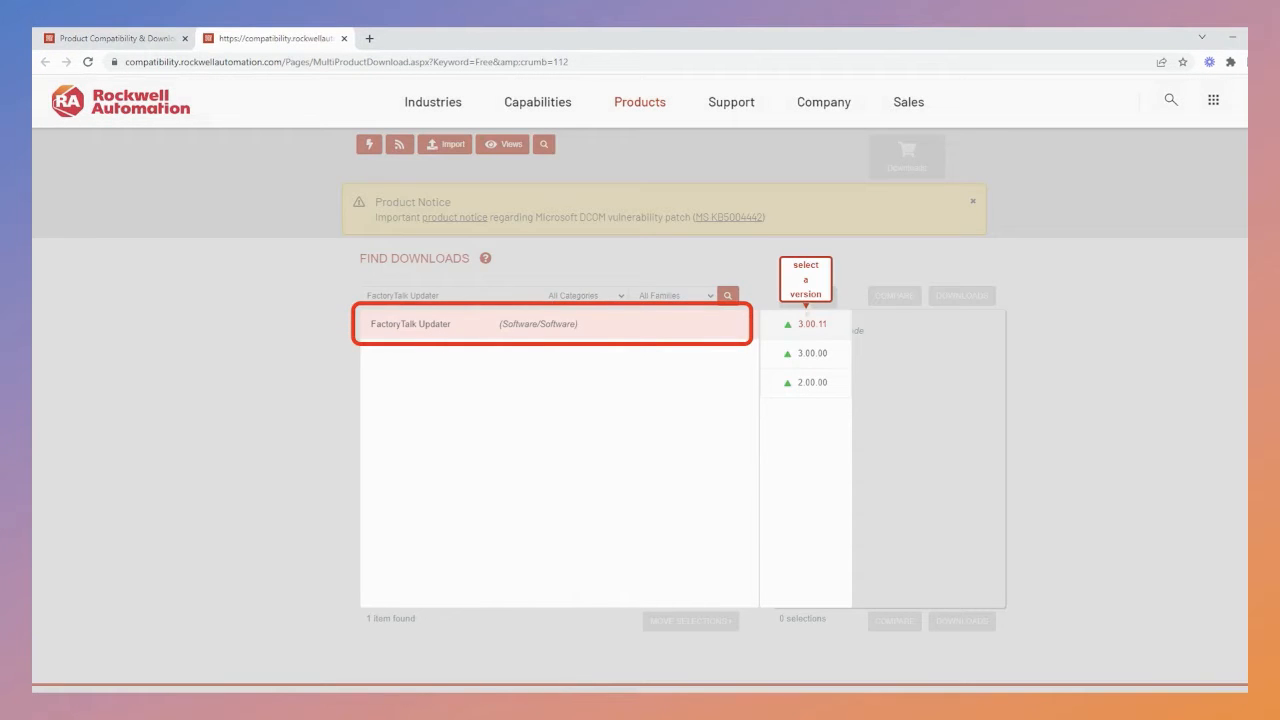
click(805, 323)
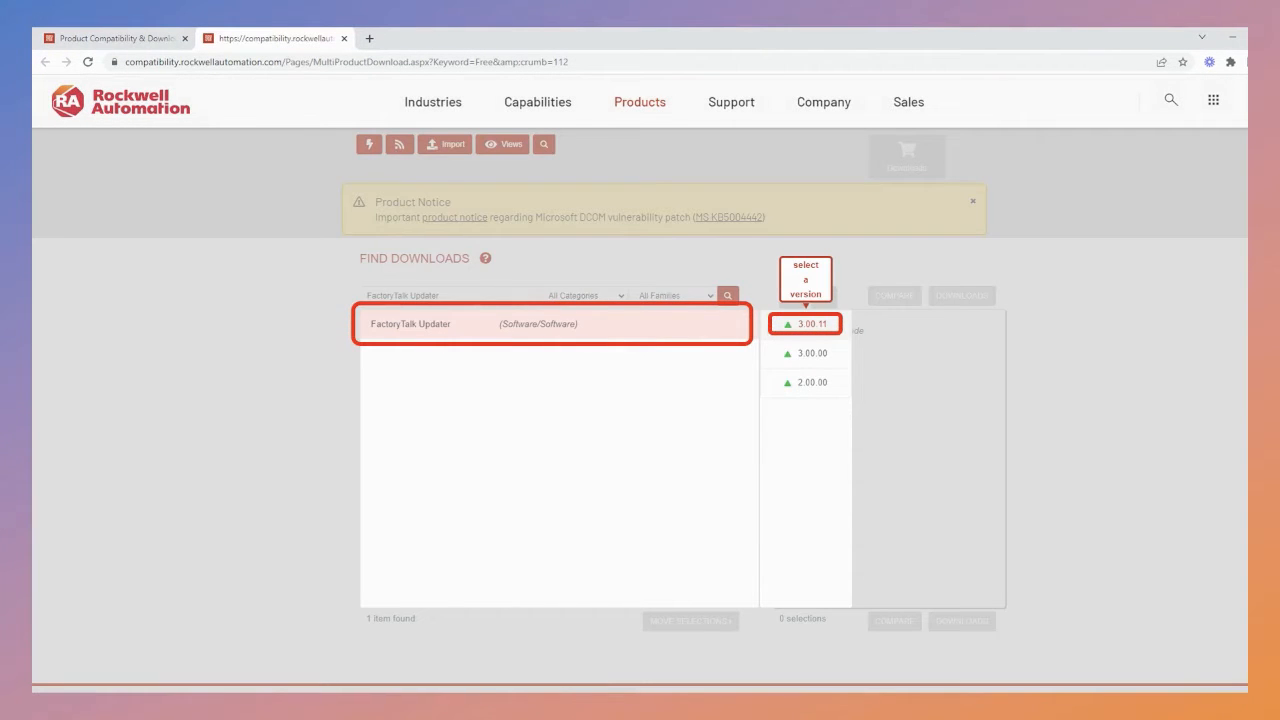
click(810, 323)
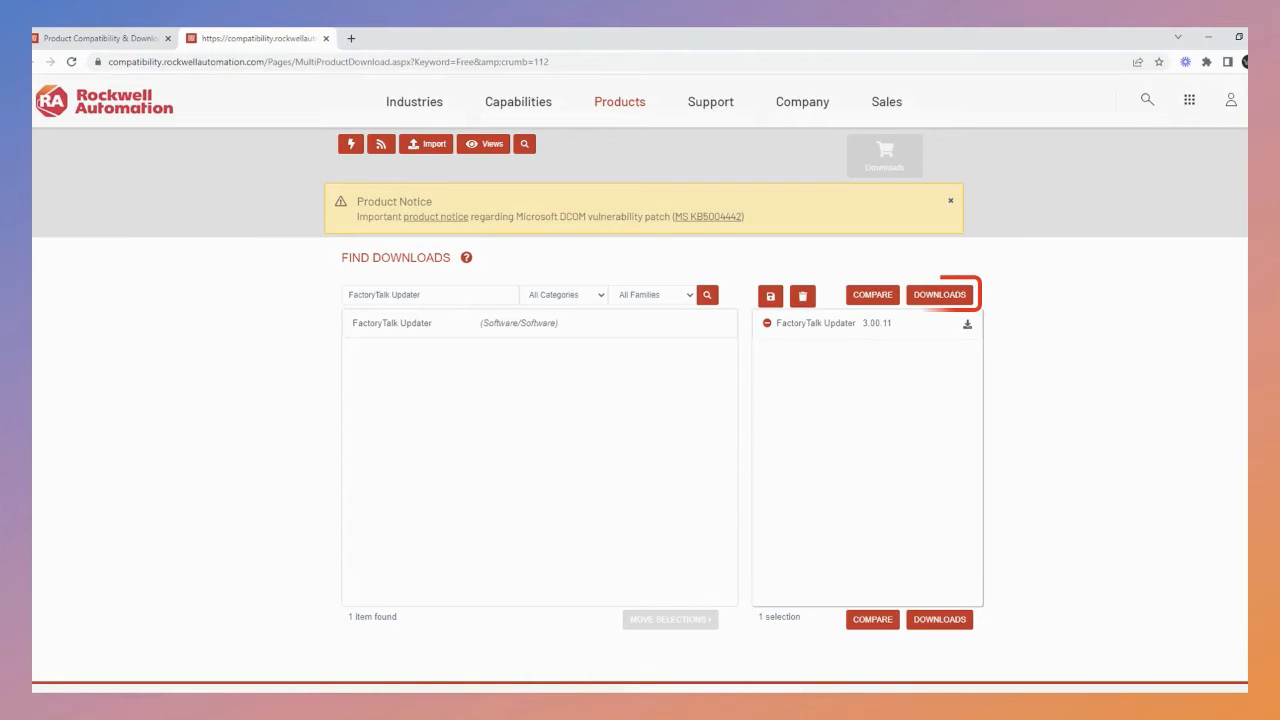
Add the 138 MB FactoryTalk Updater v3.00.11 installer to the downloads cart and request download.
click(939, 294)
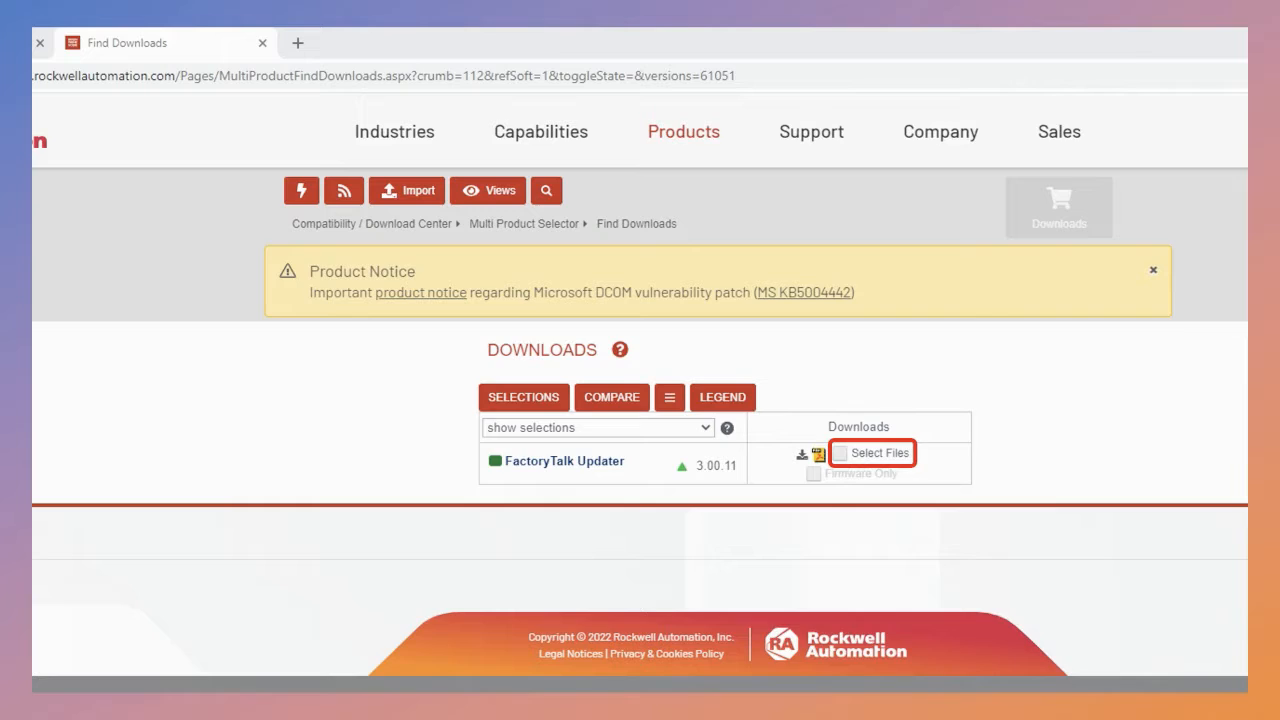
click(881, 453)
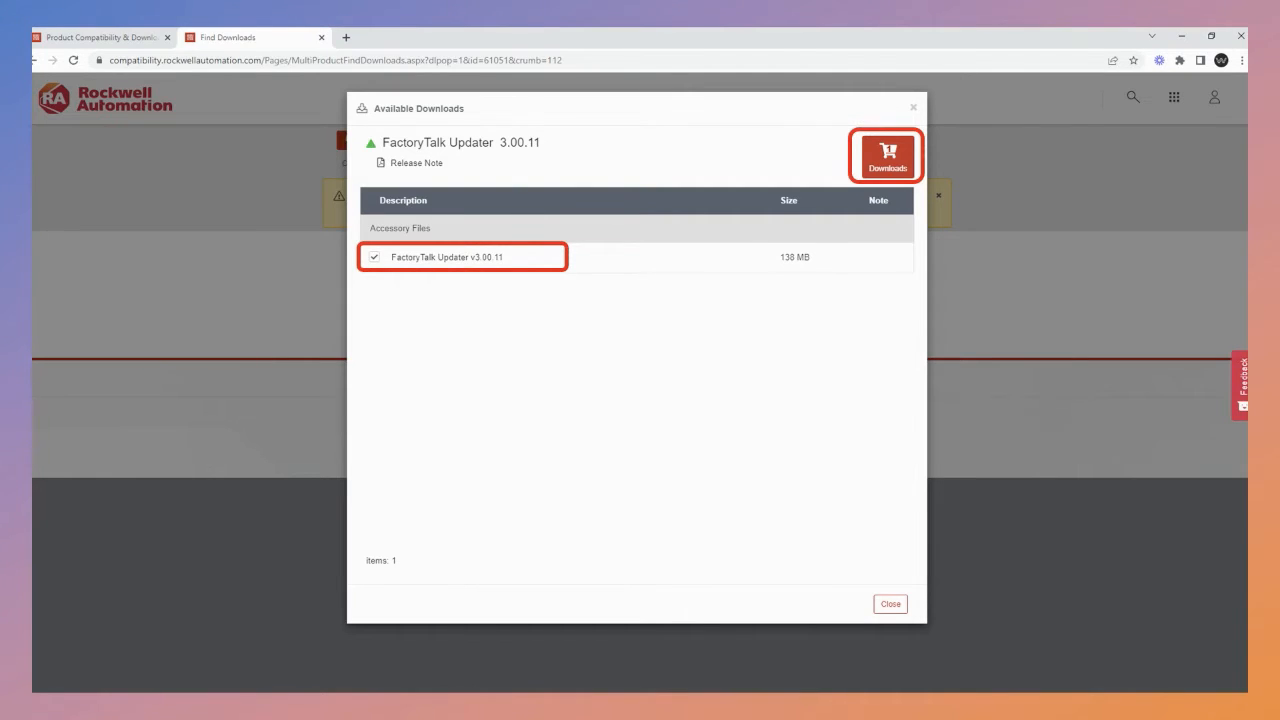
click(887, 155)
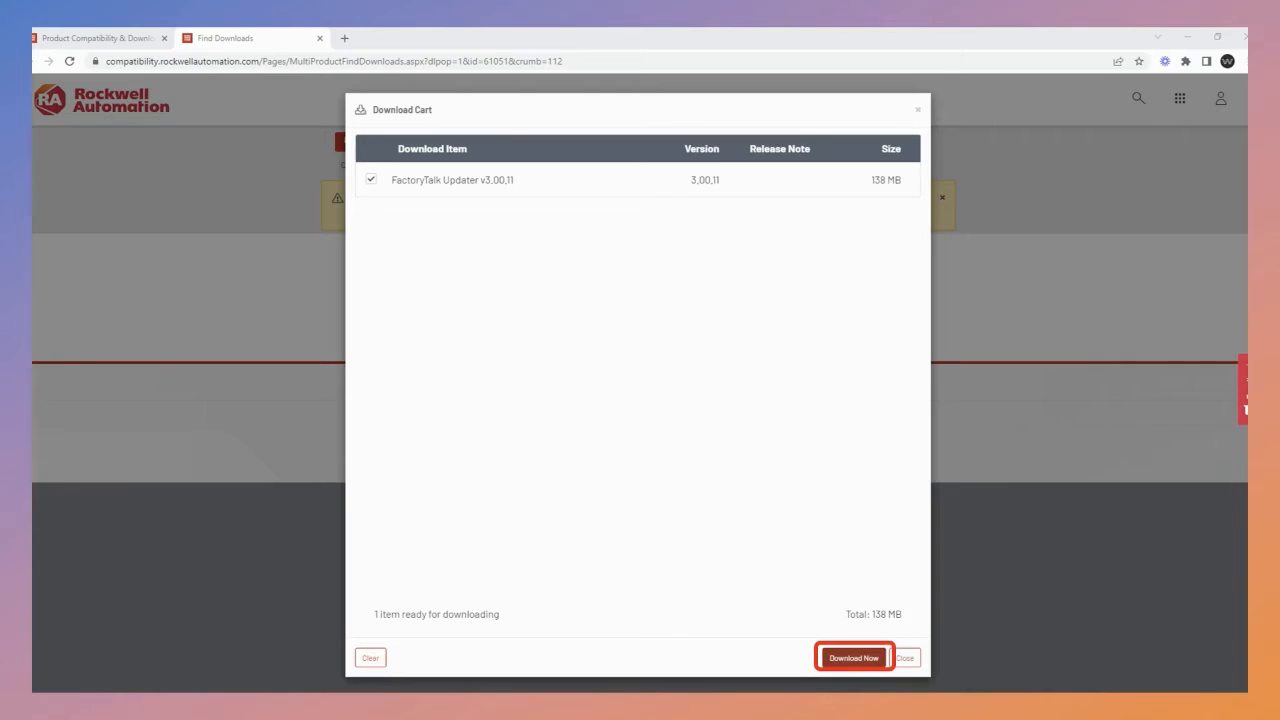
click(853, 657)
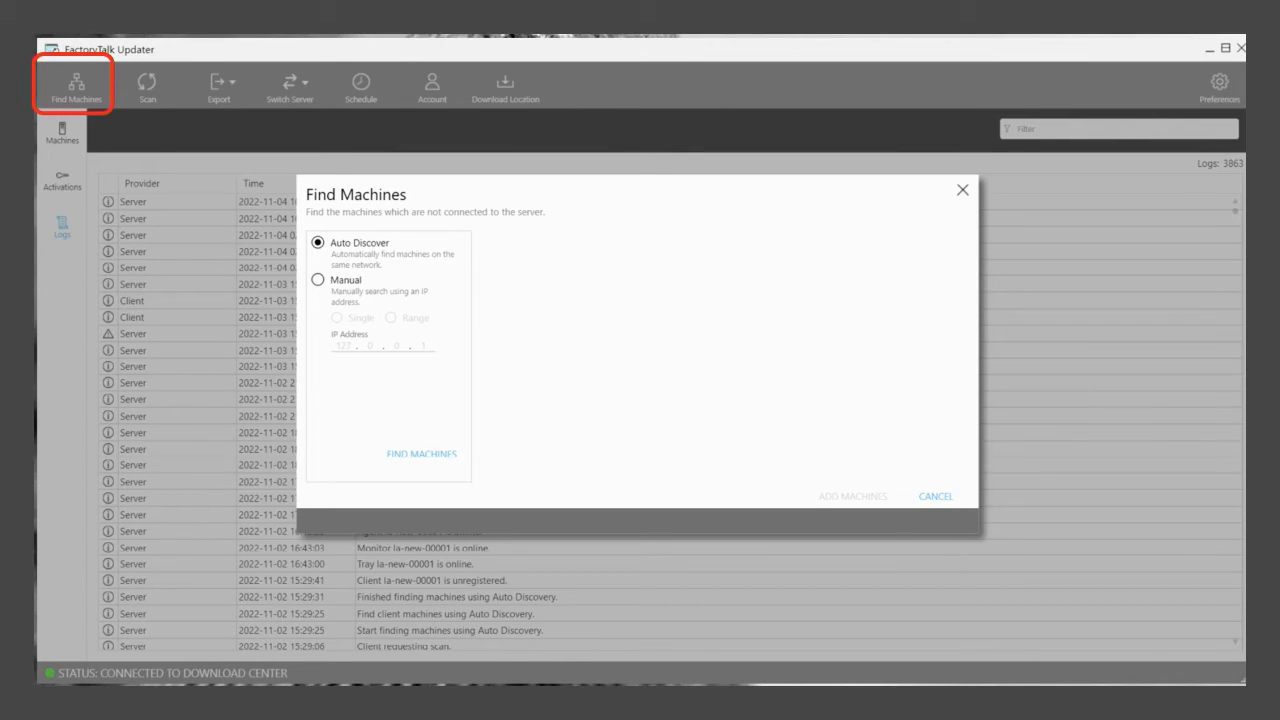
Auto-discover machines on the network, finding la-new-00001 at 192.168.86.193.
click(934, 496)
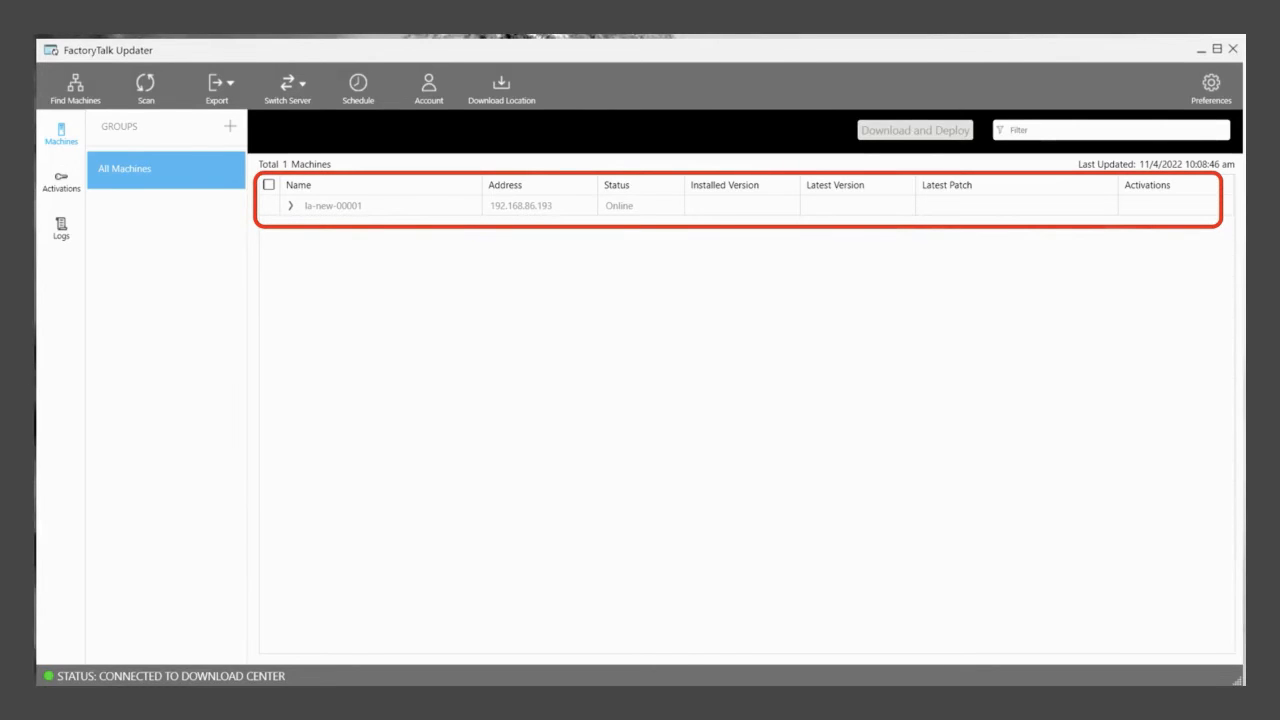
Scan la-new-00001 for installed Rockwell software and patches, then show the server logs.
click(290, 205)
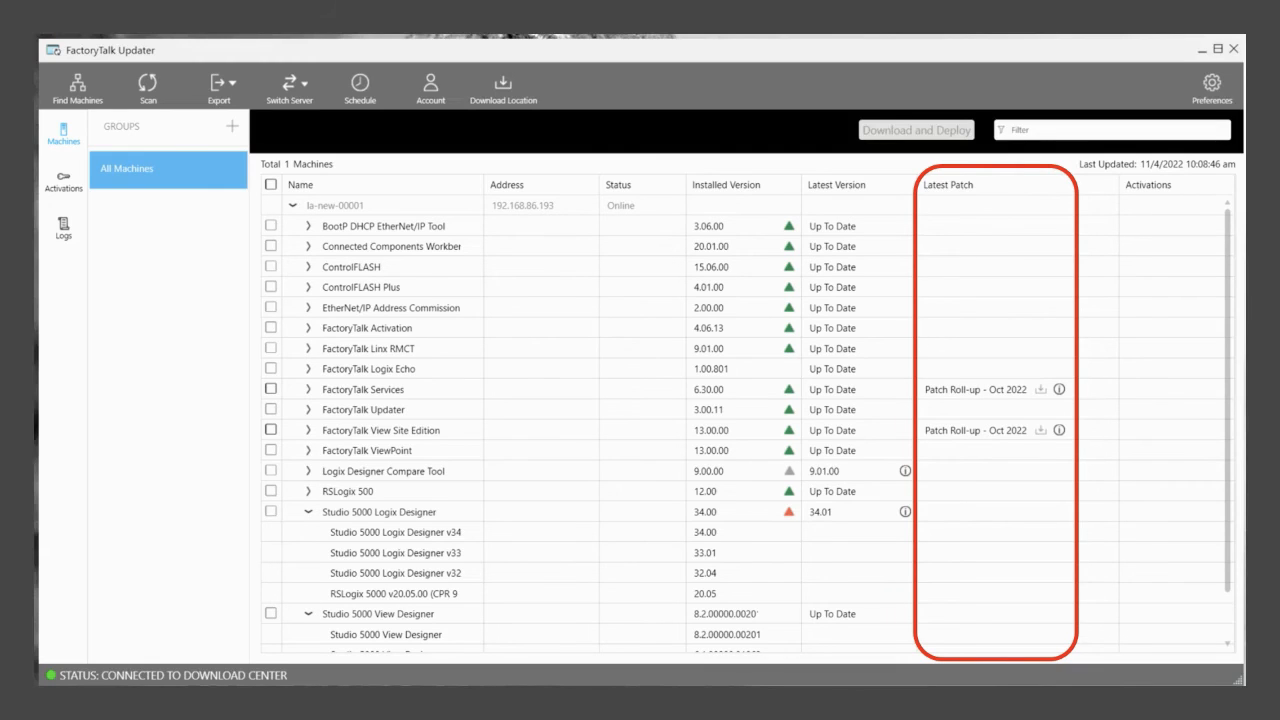
click(62, 180)
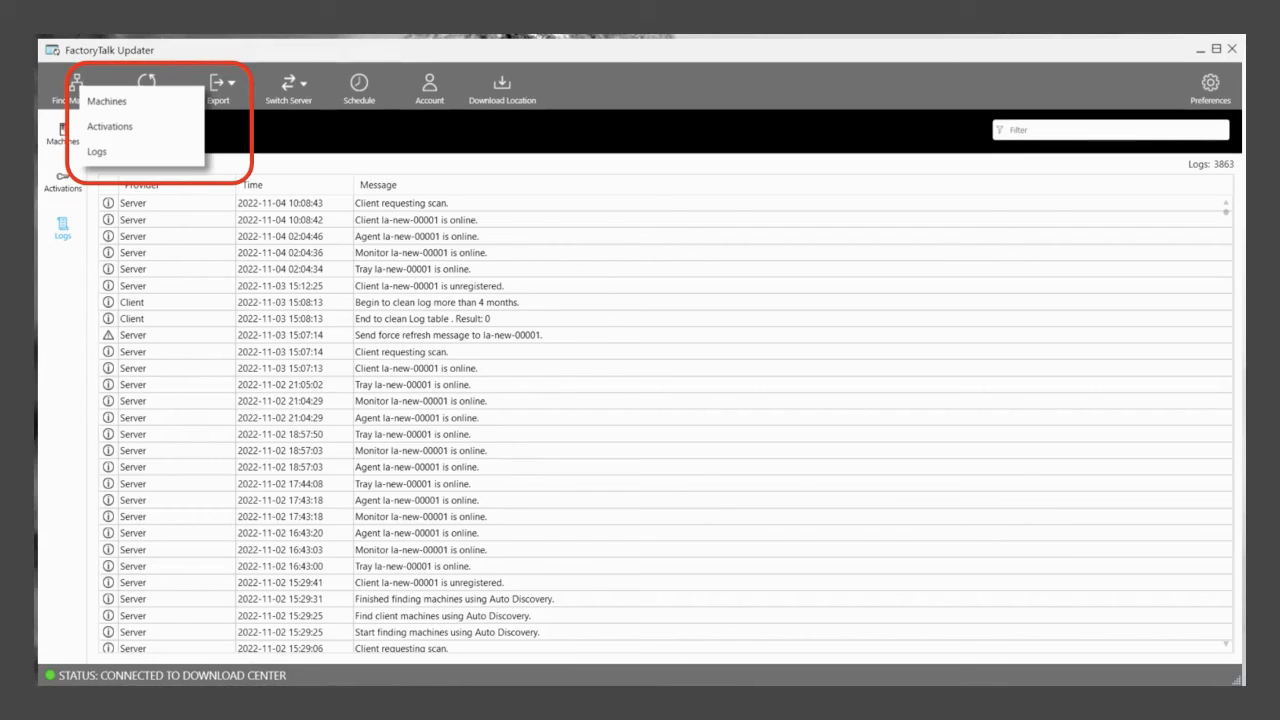
Show the scan schedule settings, set to scan machines every 15 days.
click(357, 87)
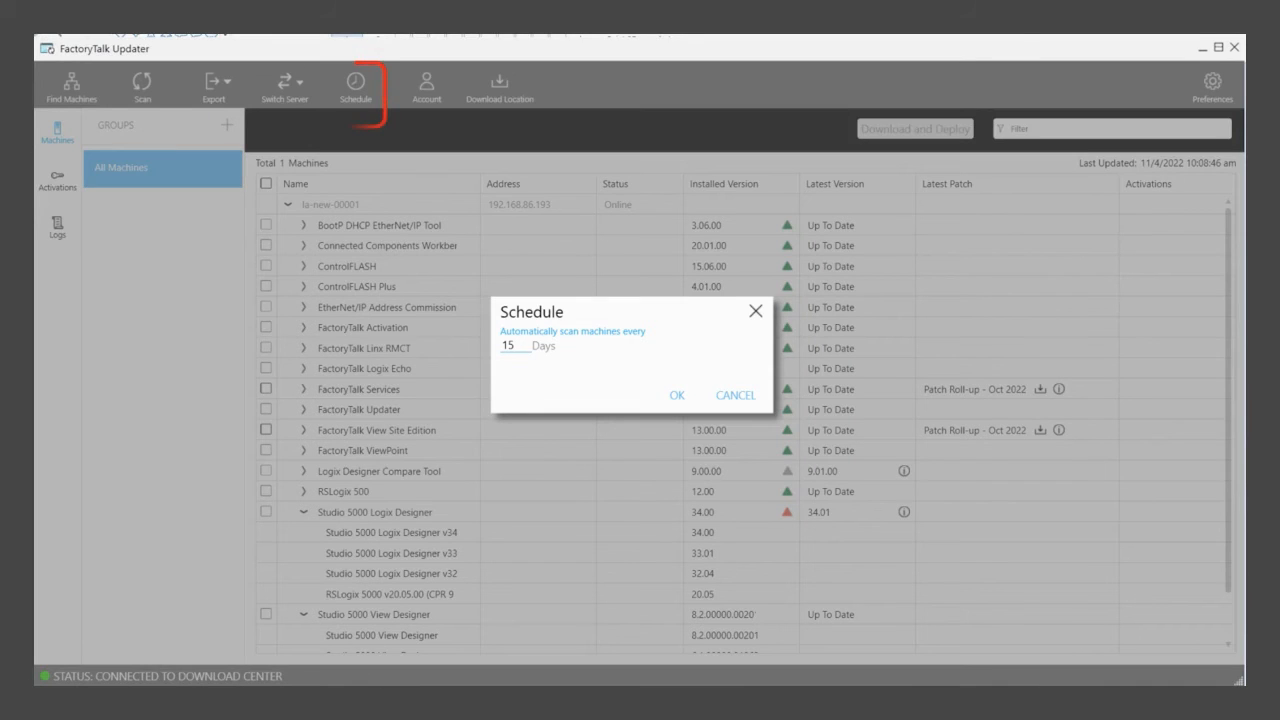